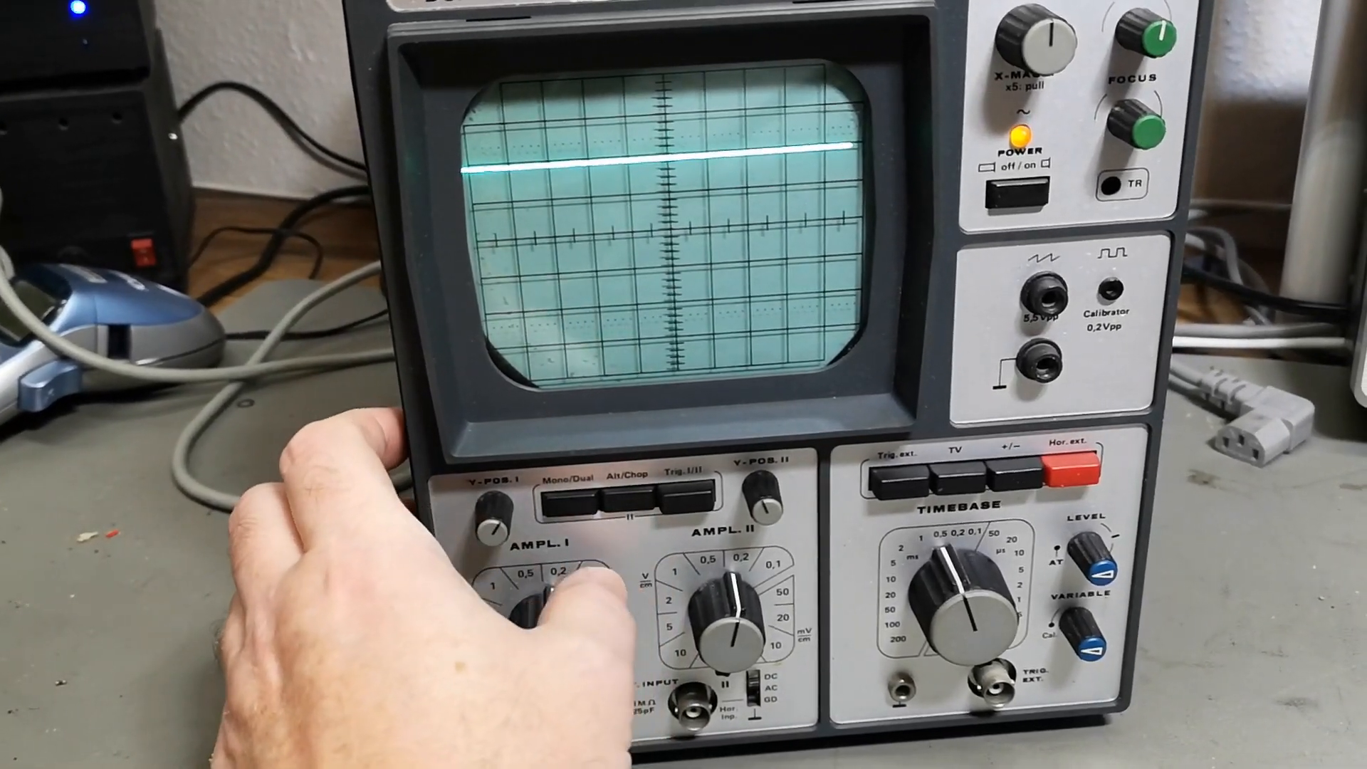
click(586, 489)
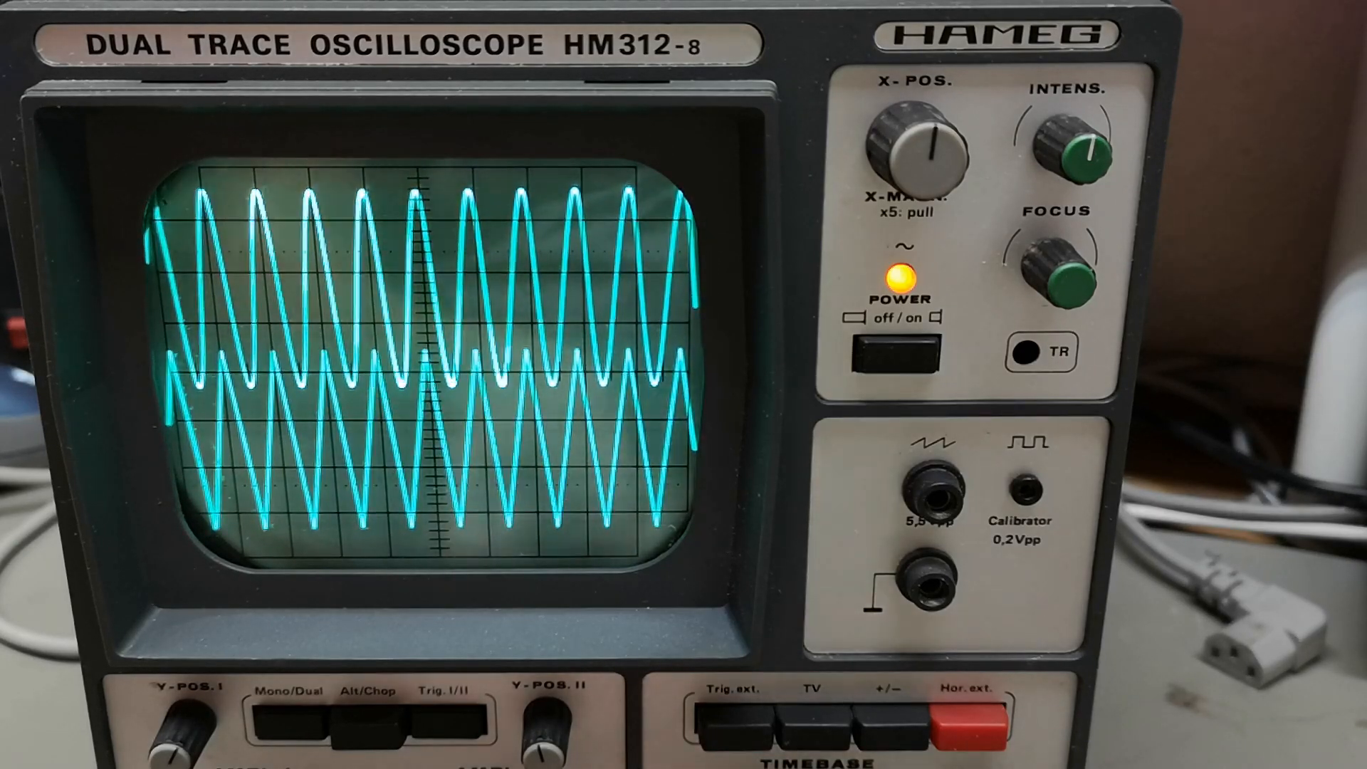
click(296, 715)
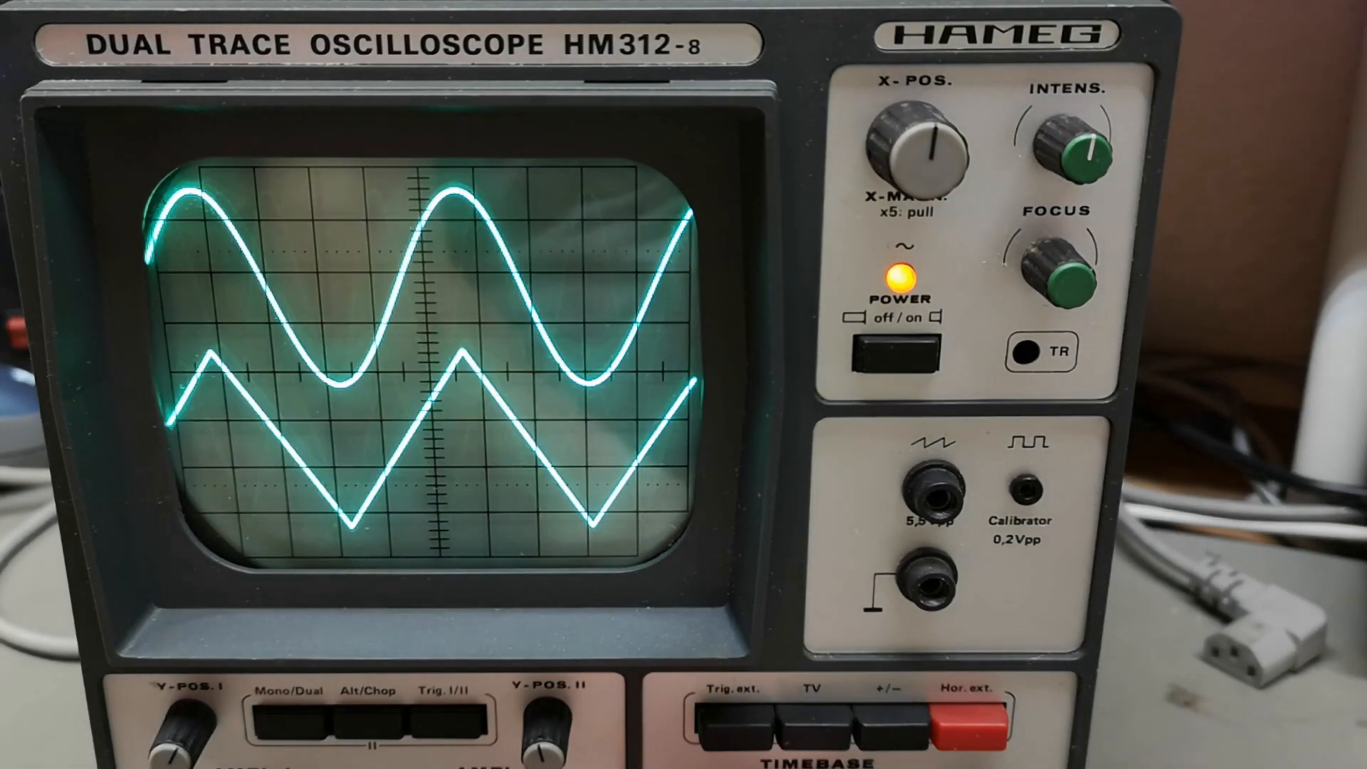
click(366, 714)
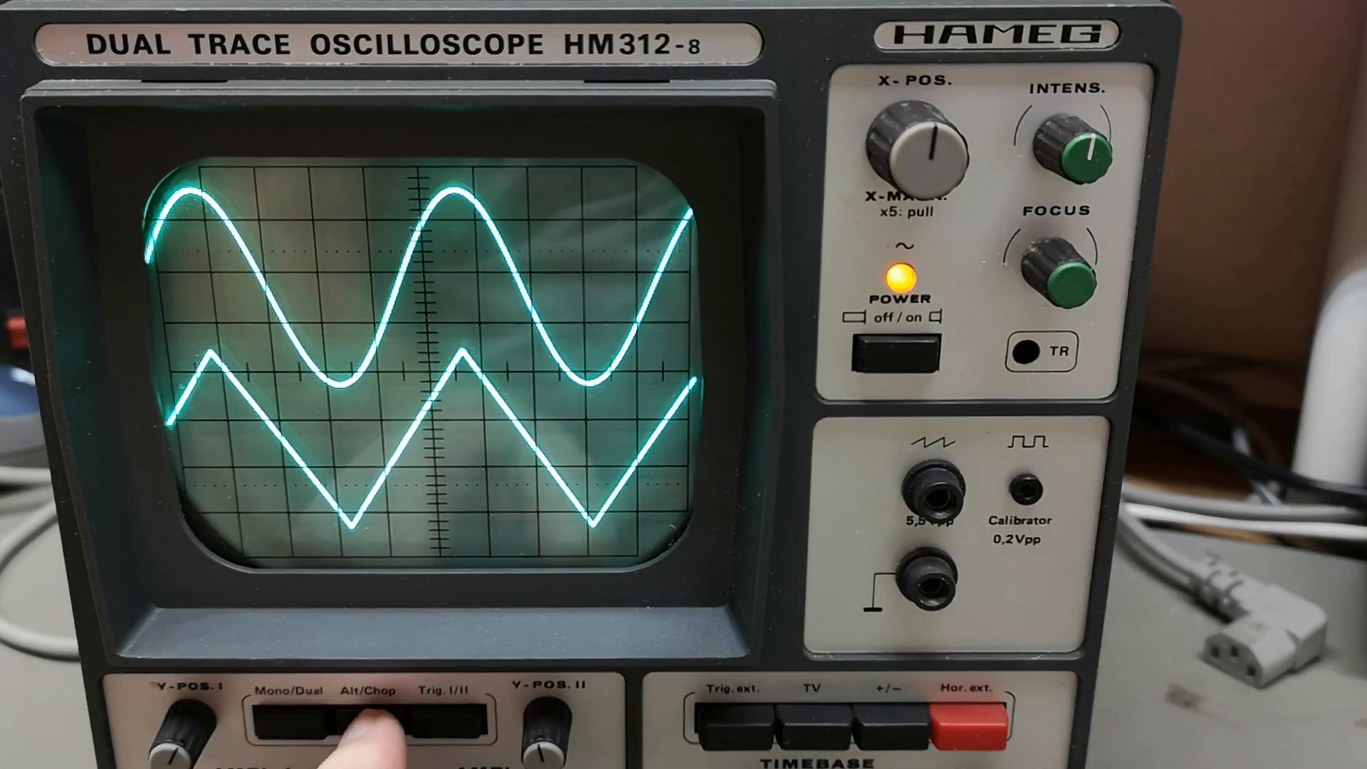
click(366, 733)
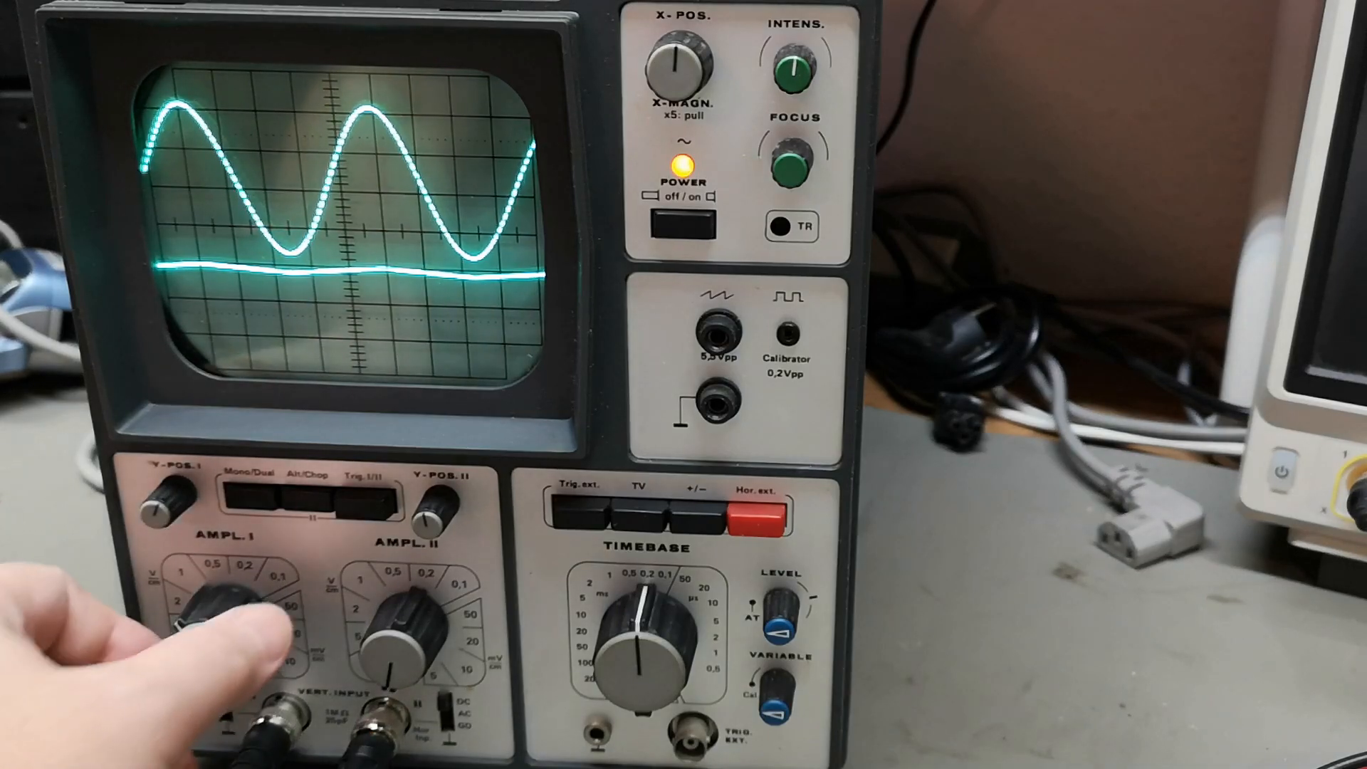
drag(235, 610, 217, 637)
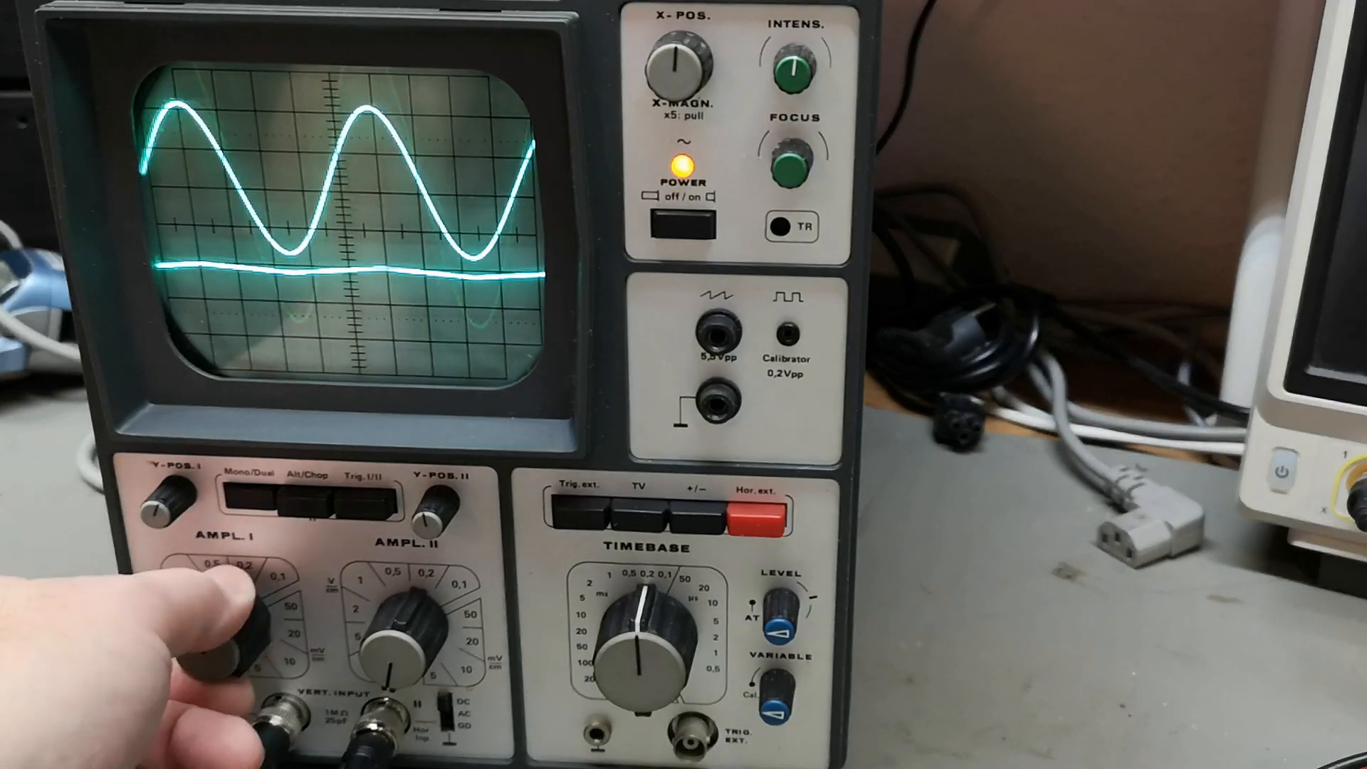
drag(227, 610, 244, 593)
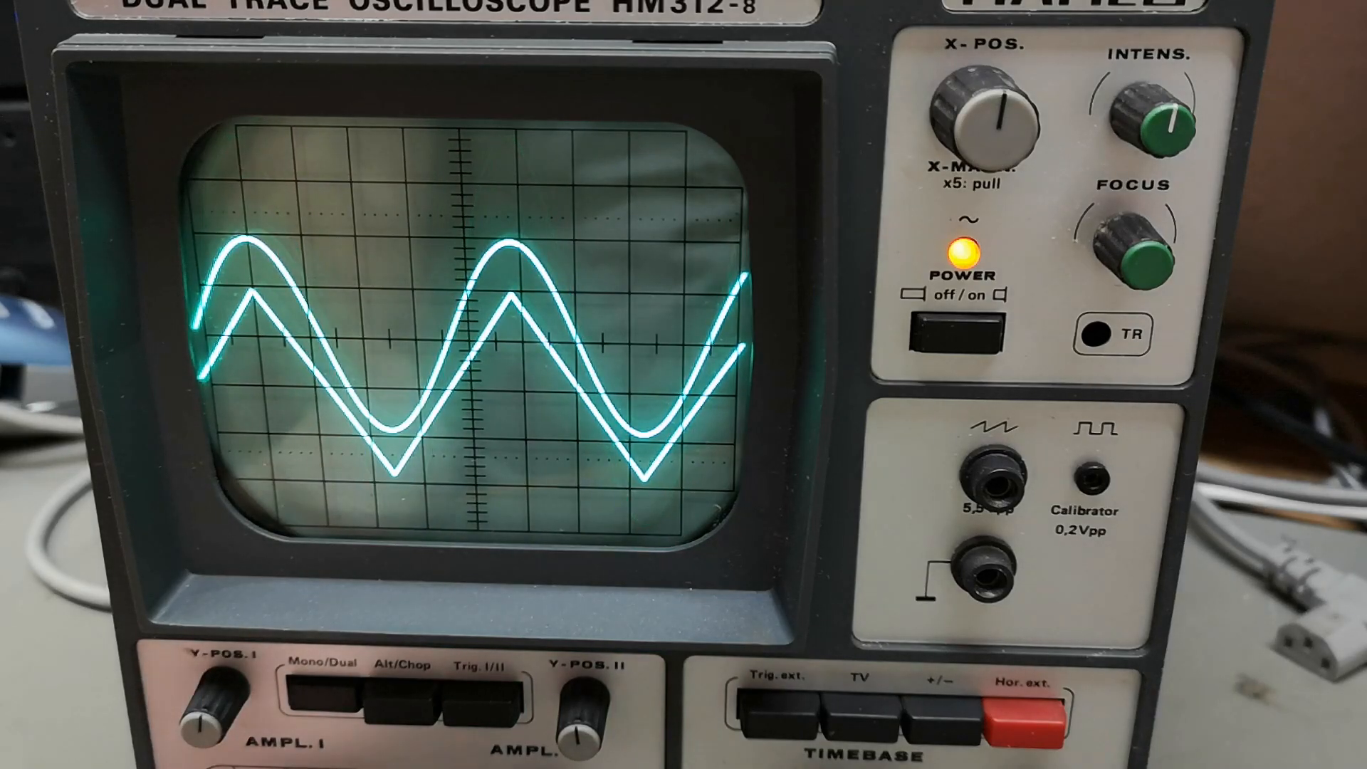
click(471, 689)
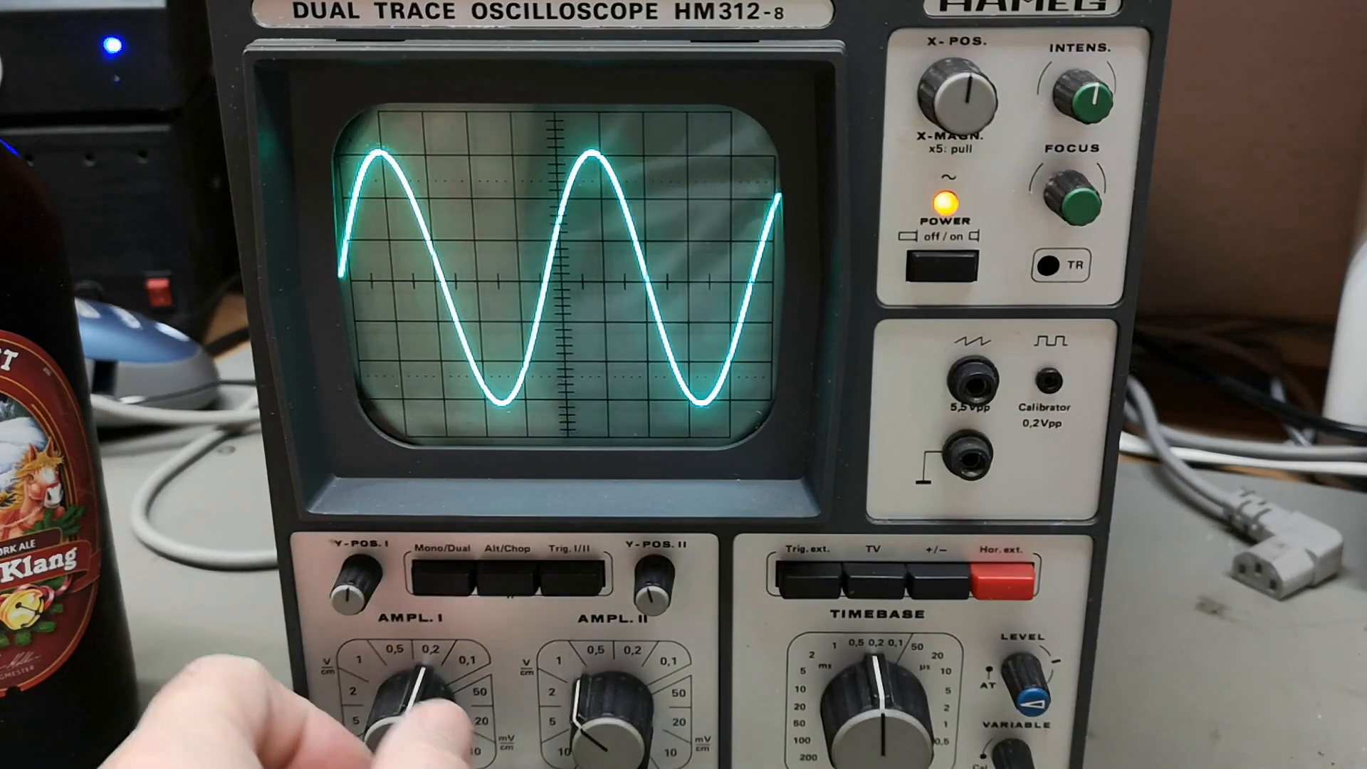
drag(410, 689, 419, 707)
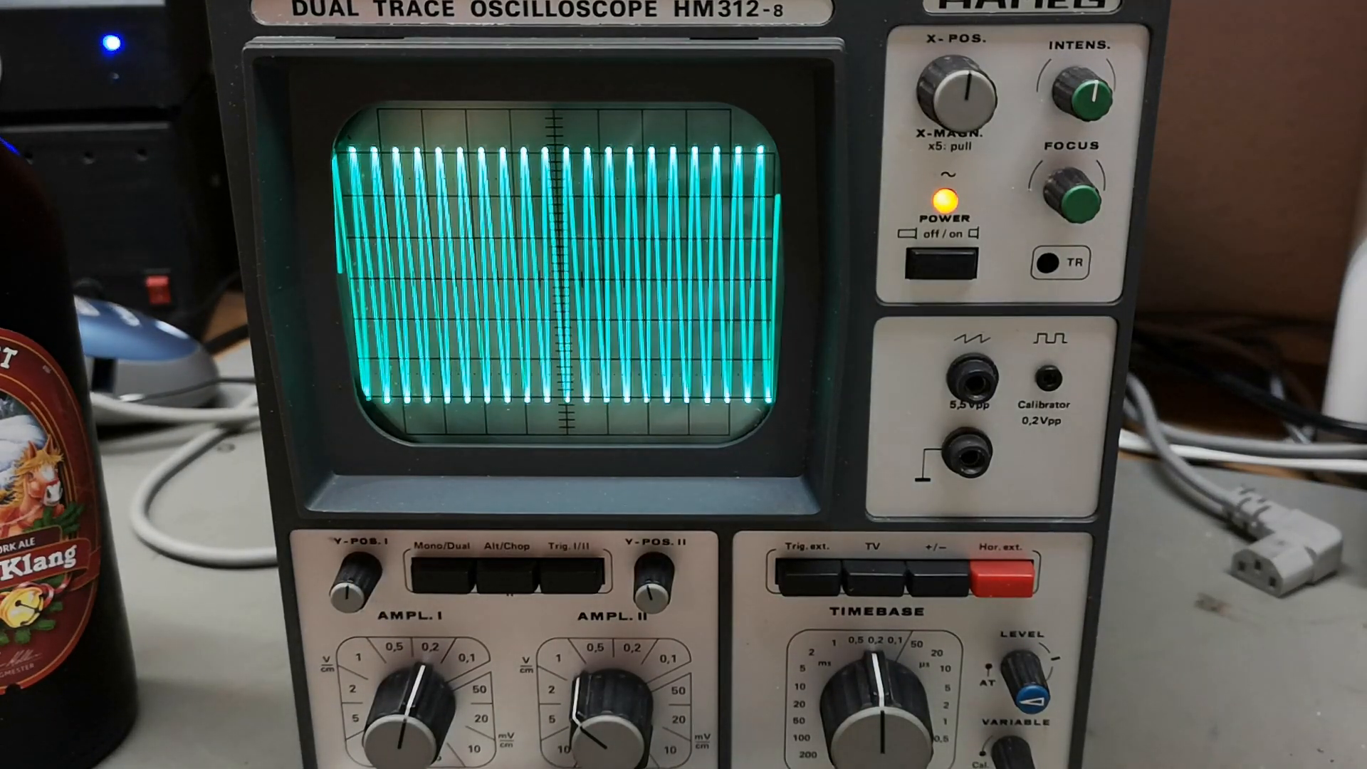
drag(890, 688, 871, 723)
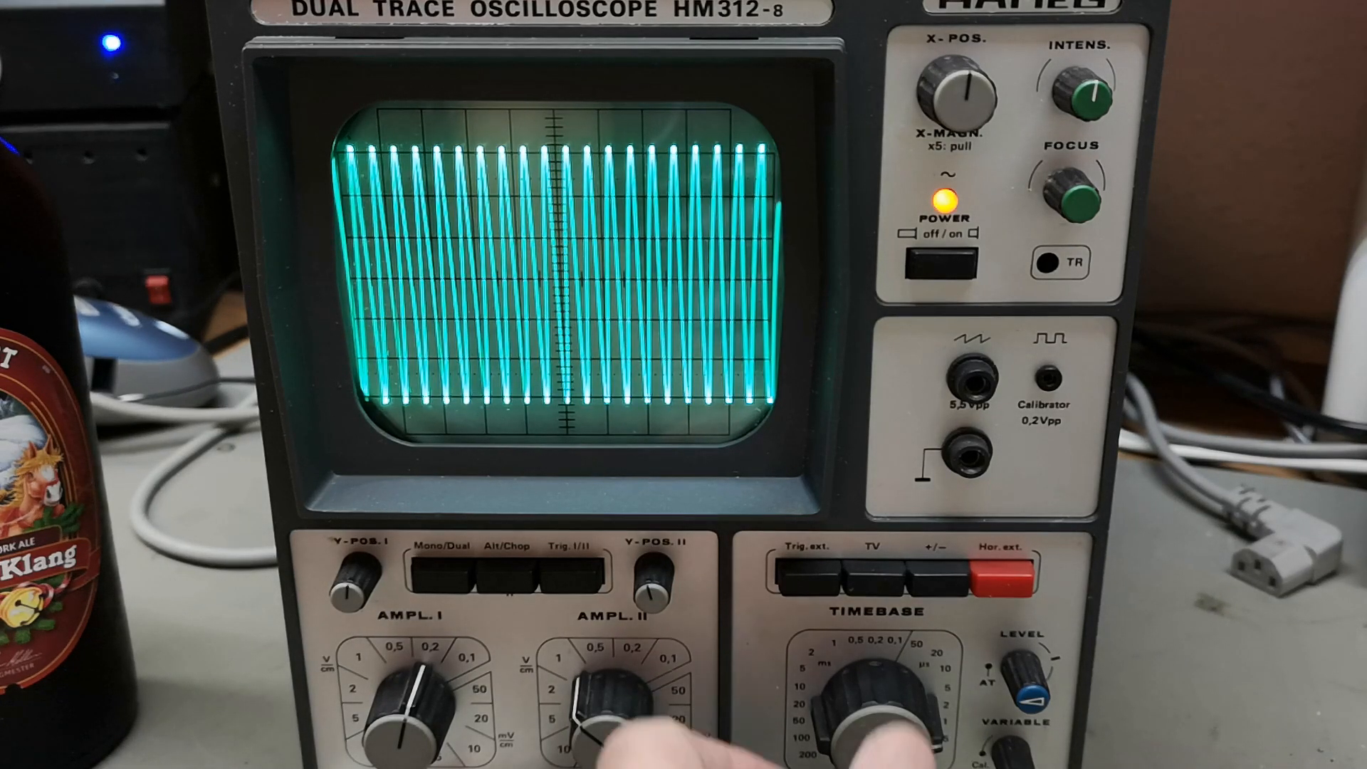
drag(881, 698, 846, 688)
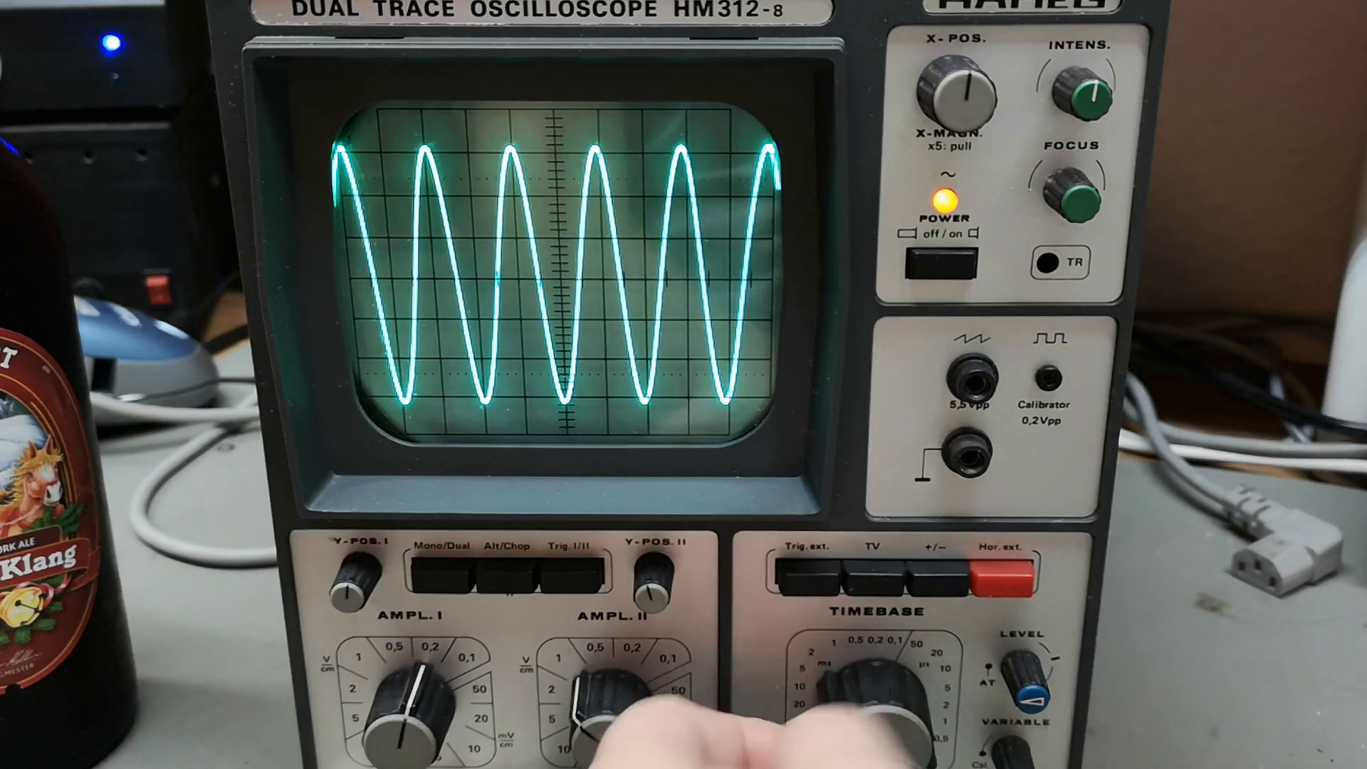